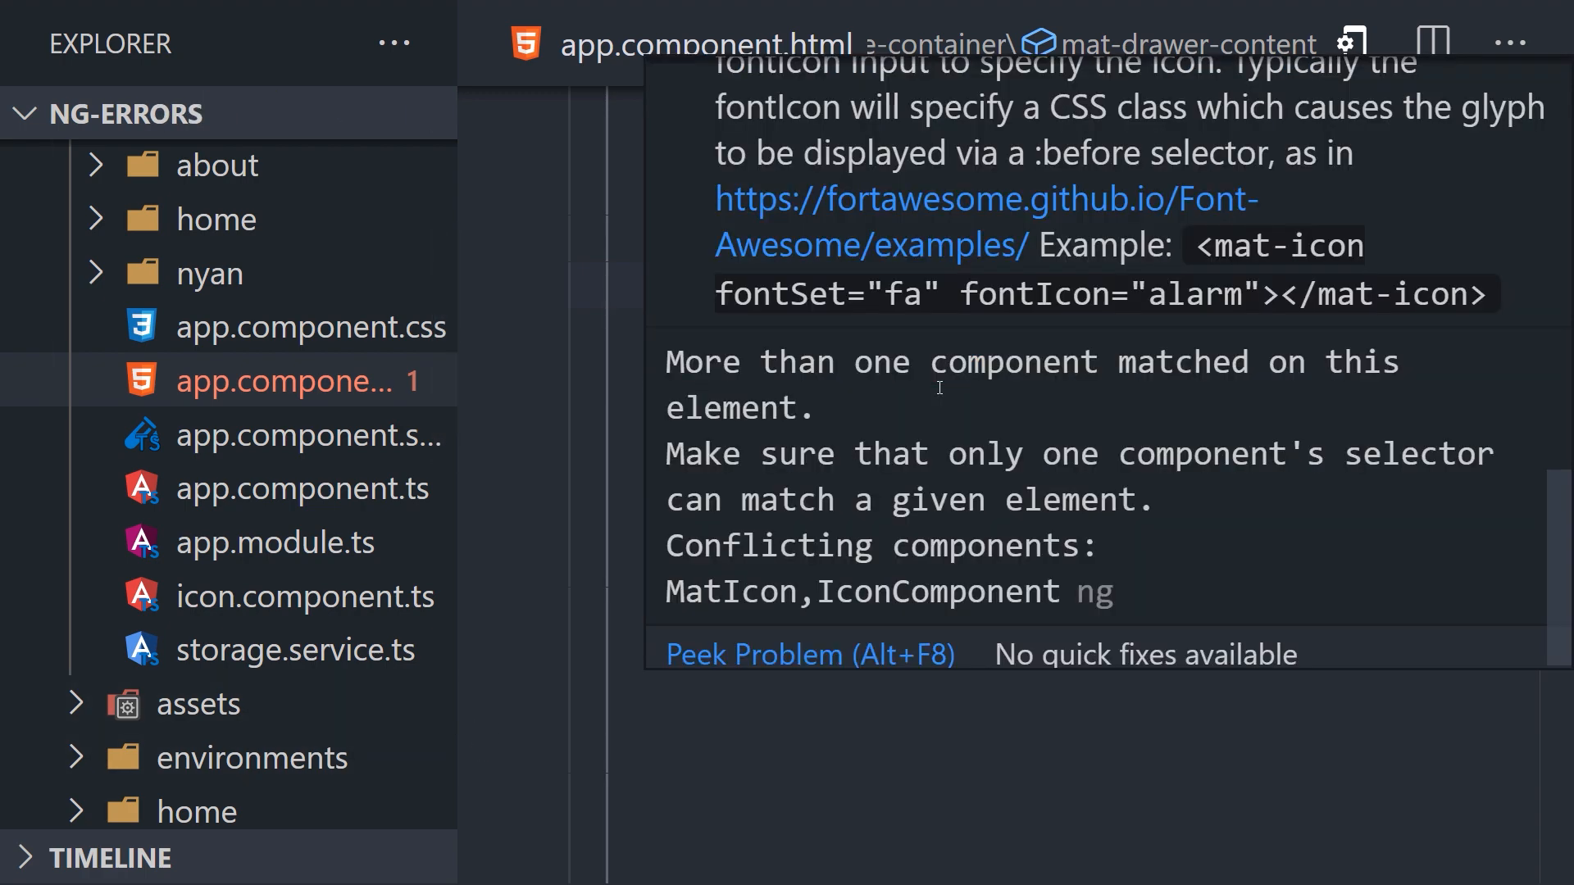
# - Highlight the NG0300 mat-icon conflict in the DevTools console and follow app.component.html:24
pyautogui.doubleClick(702, 362)
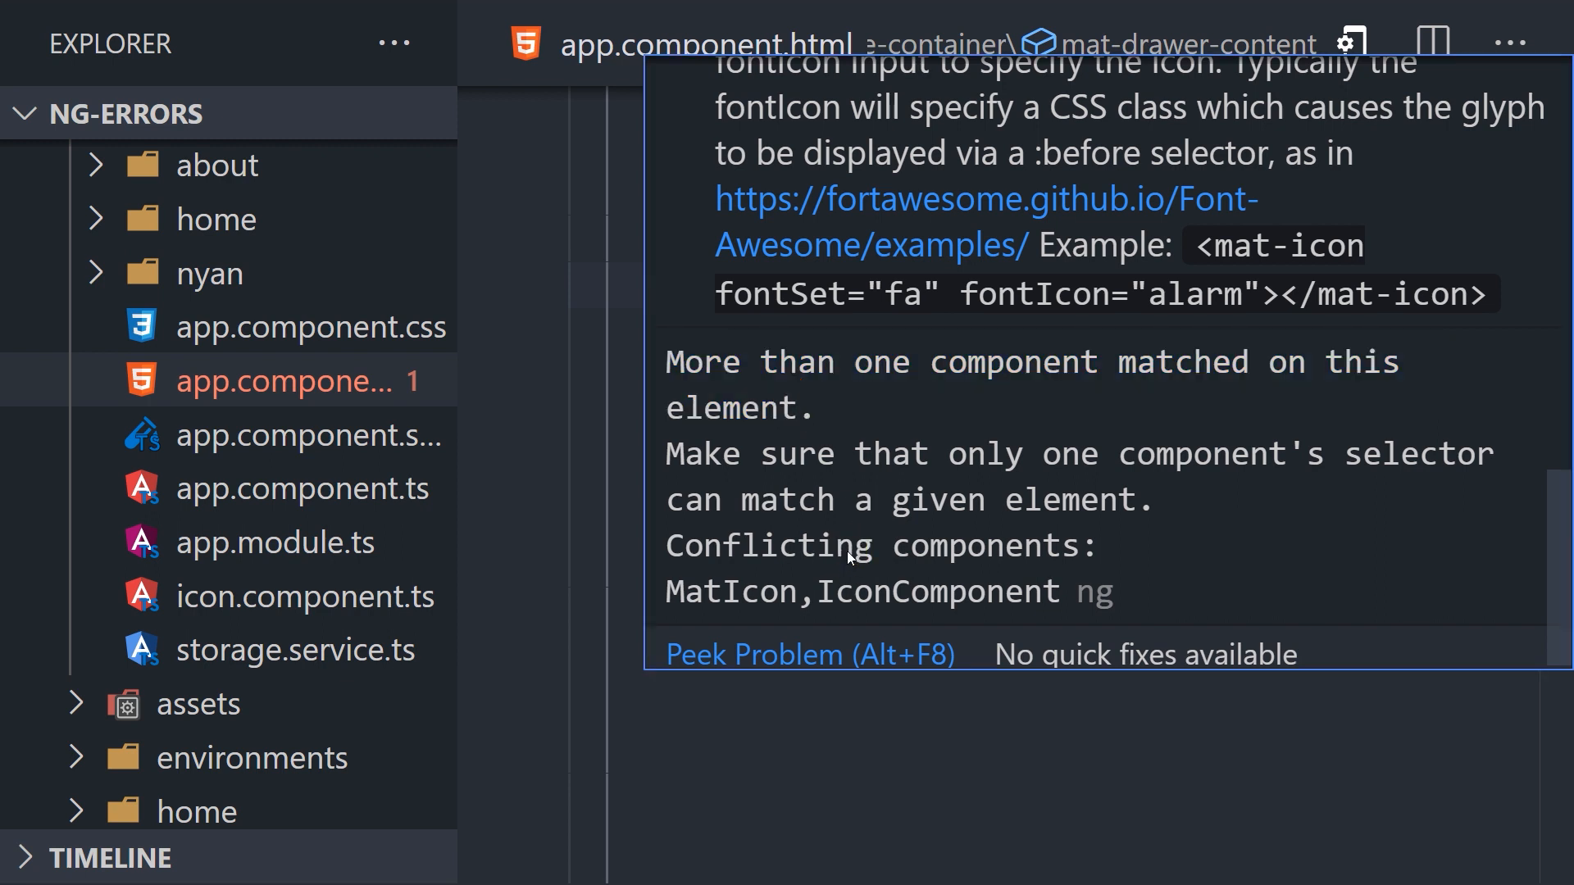
pyautogui.doubleClick(853, 582)
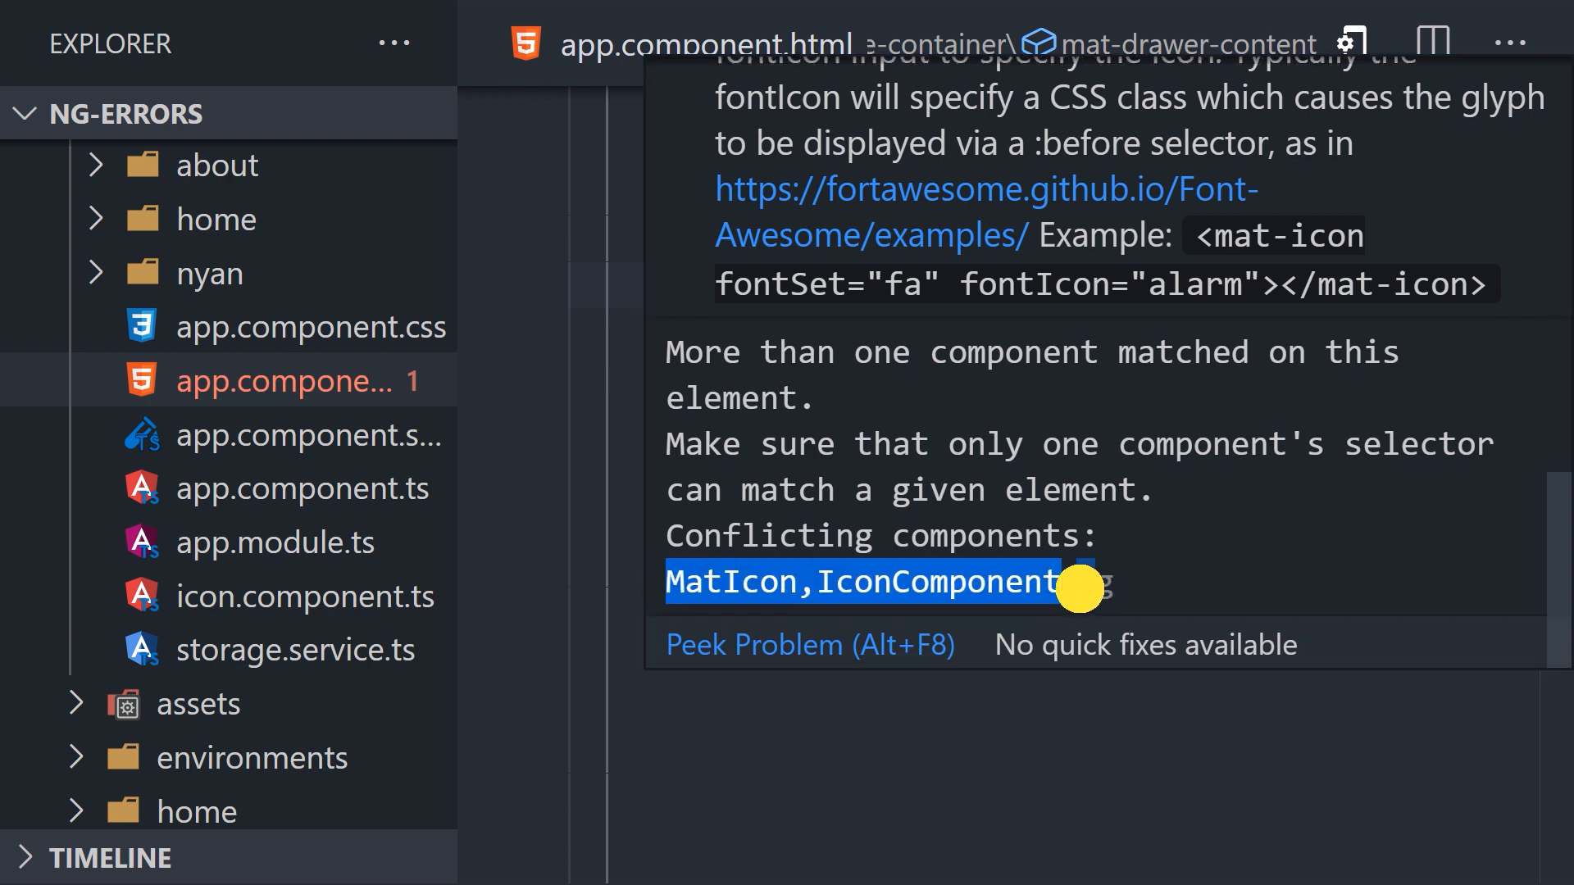
pyautogui.moveTo(851, 614)
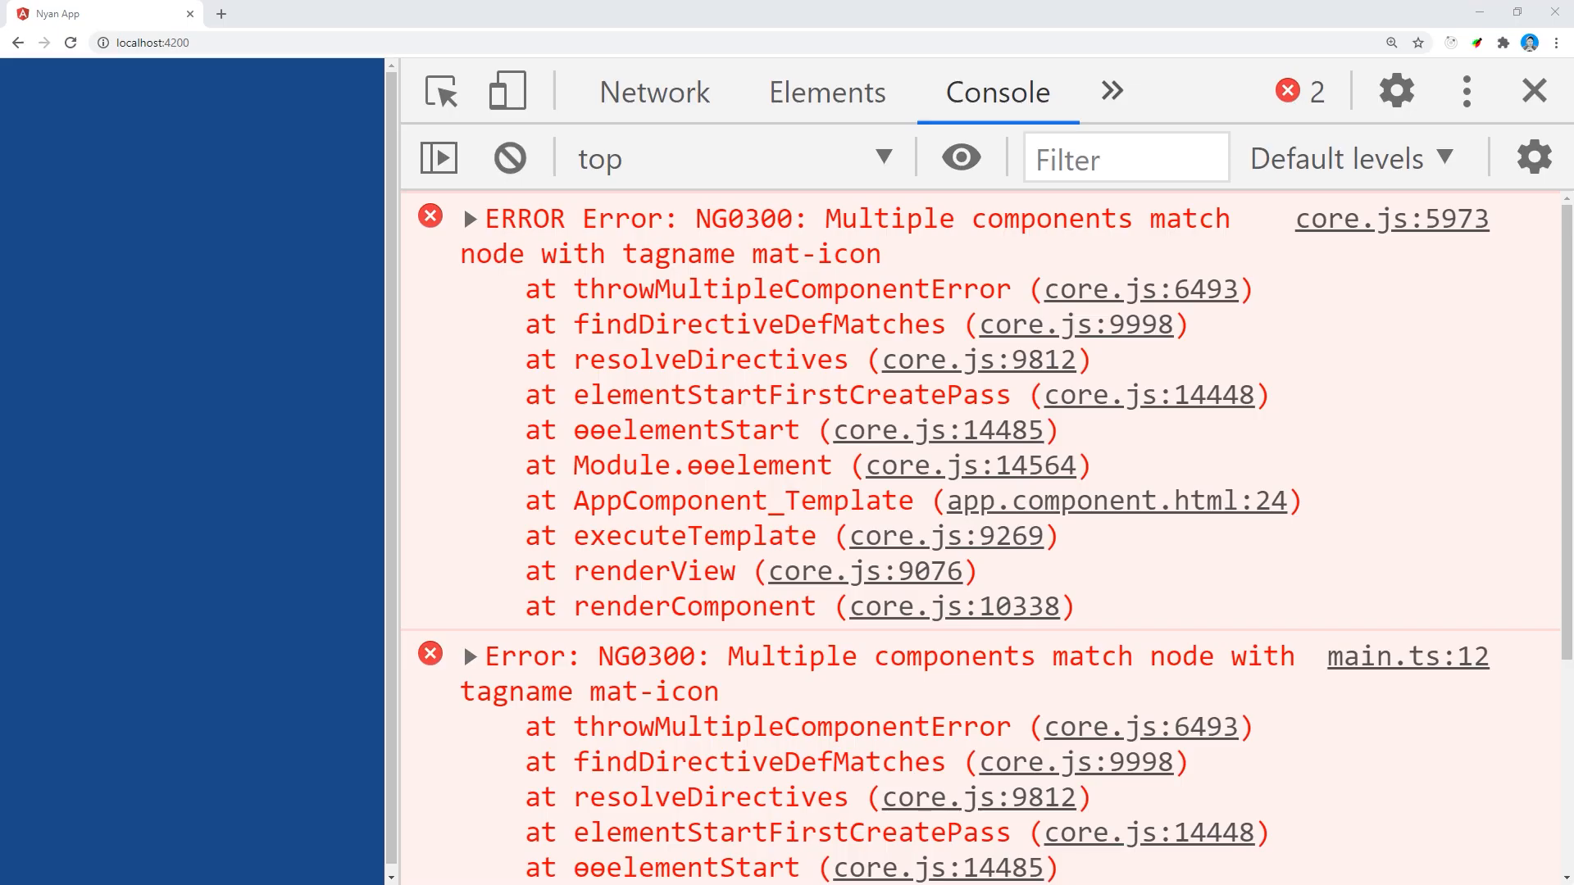
pyautogui.moveTo(924, 314)
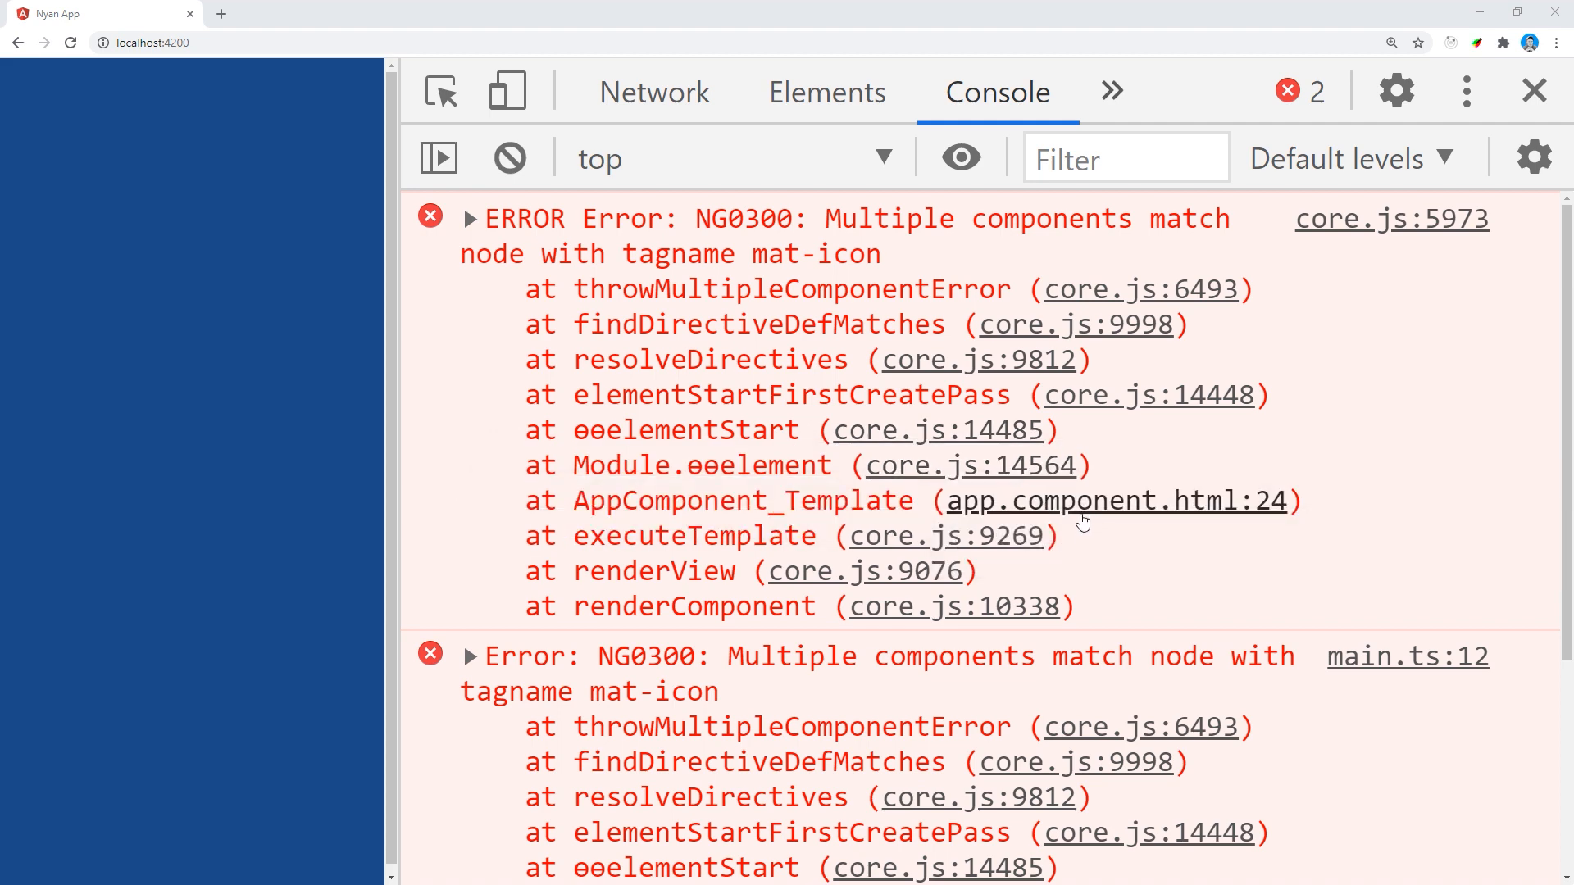
pyautogui.click(1117, 500)
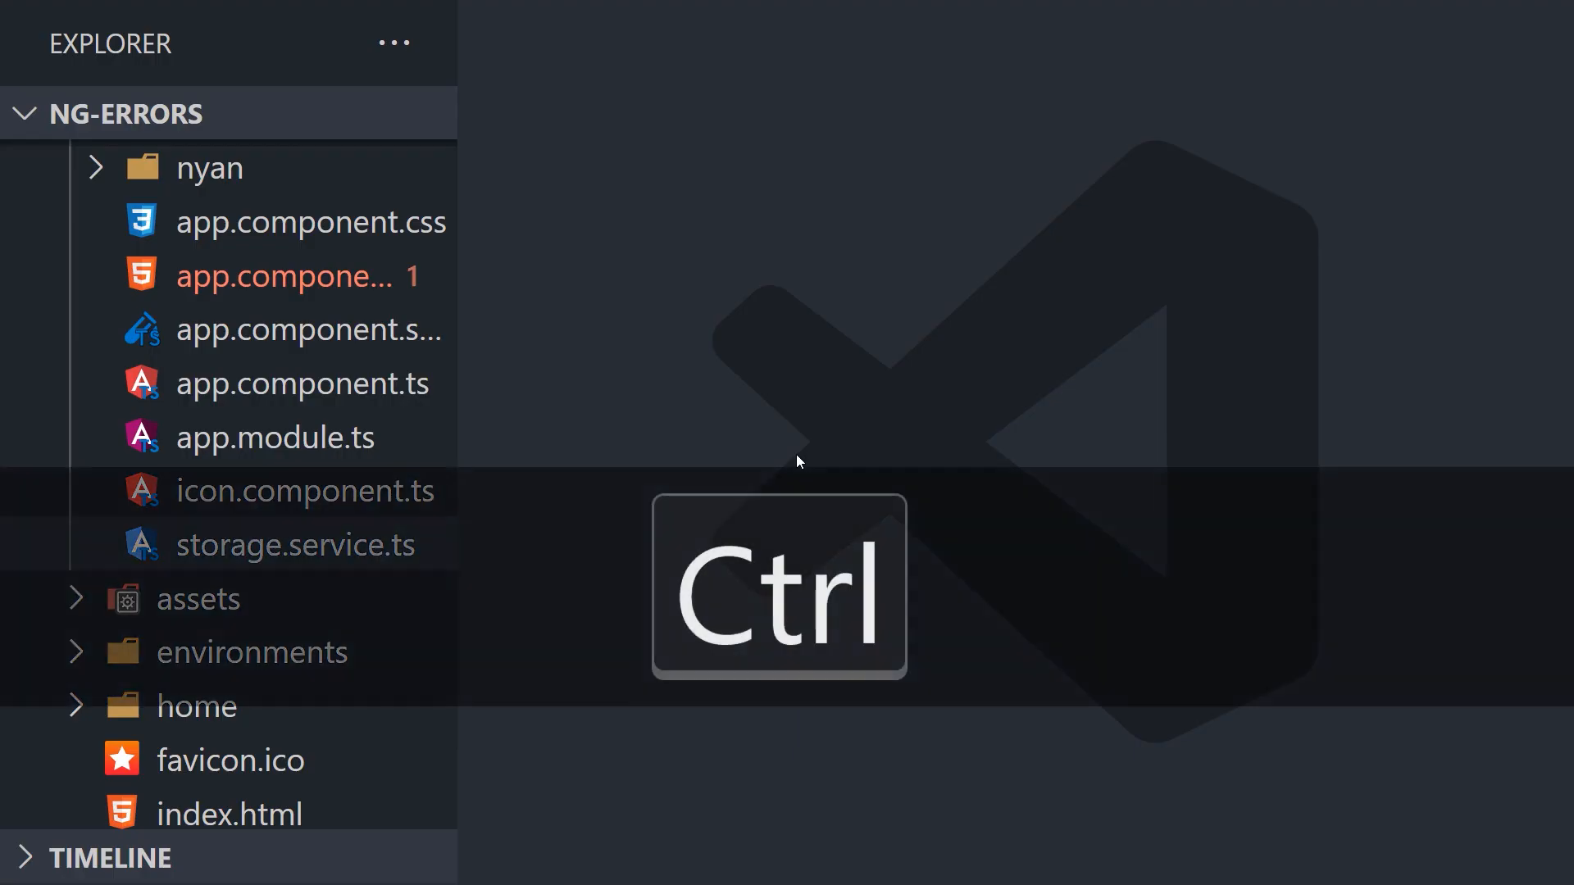
# - Search the whole project for 'mat-icon', finding 3 results across 2 files
pyautogui.press('ctrl+shift+f')
pyautogui.write('mat-icon')
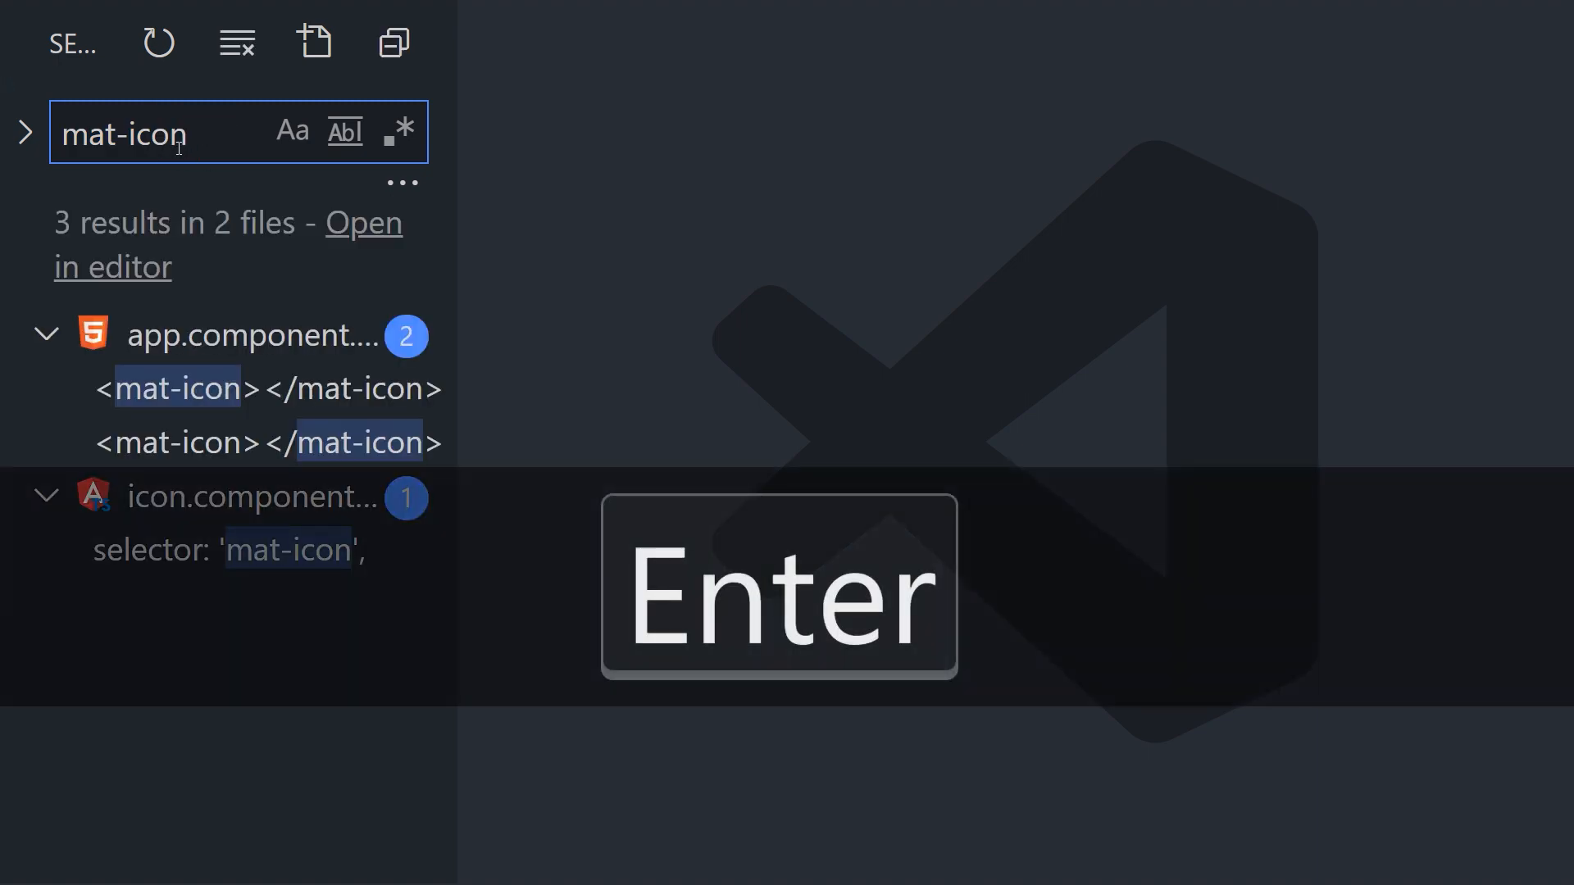
pyautogui.press('Enter')
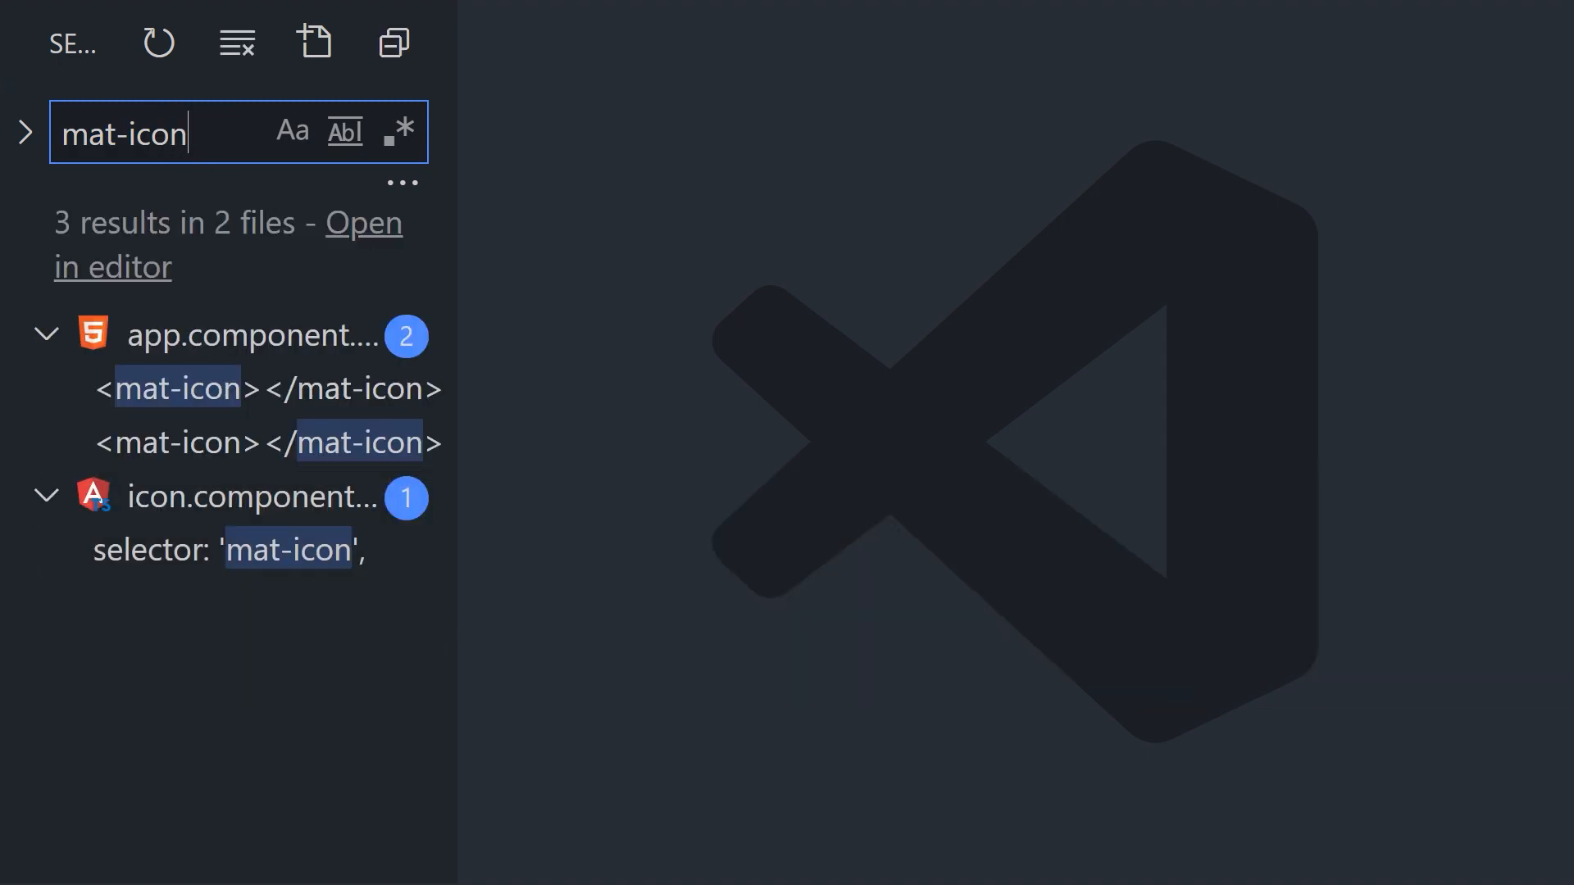